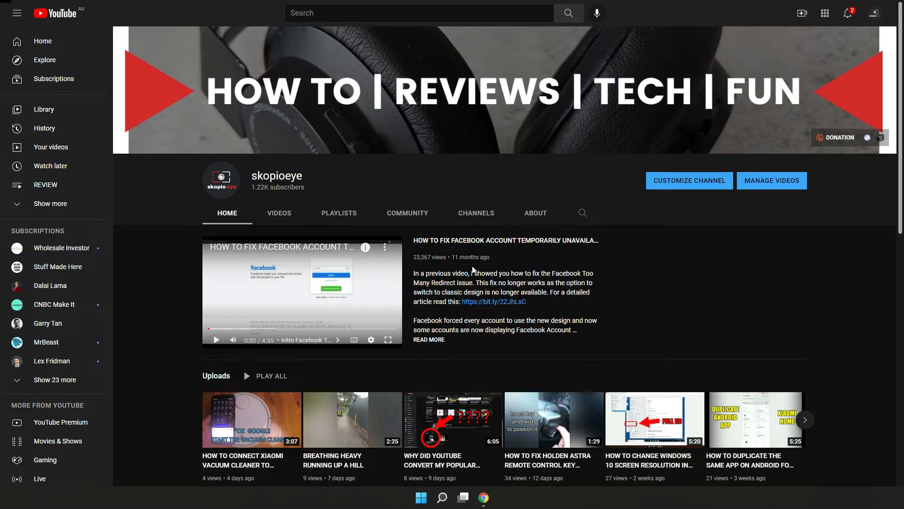
pyautogui.moveTo(443, 271)
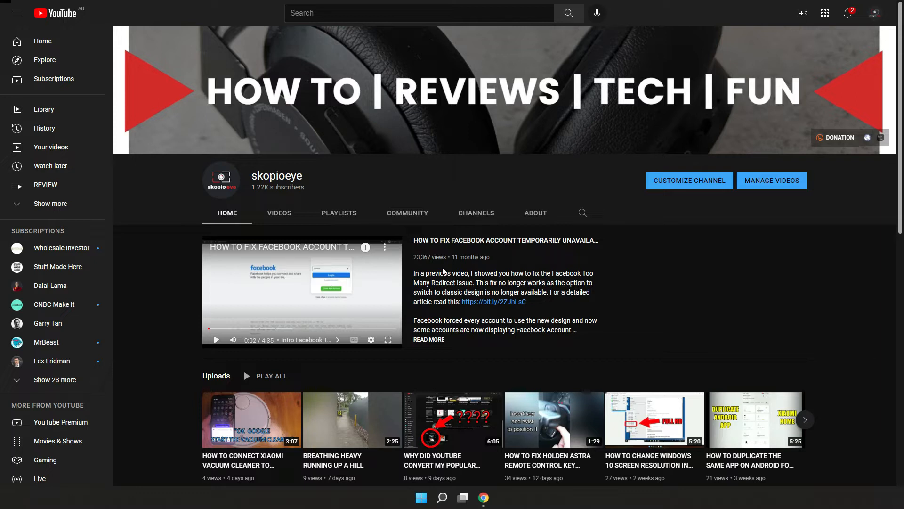
pyautogui.moveTo(438, 224)
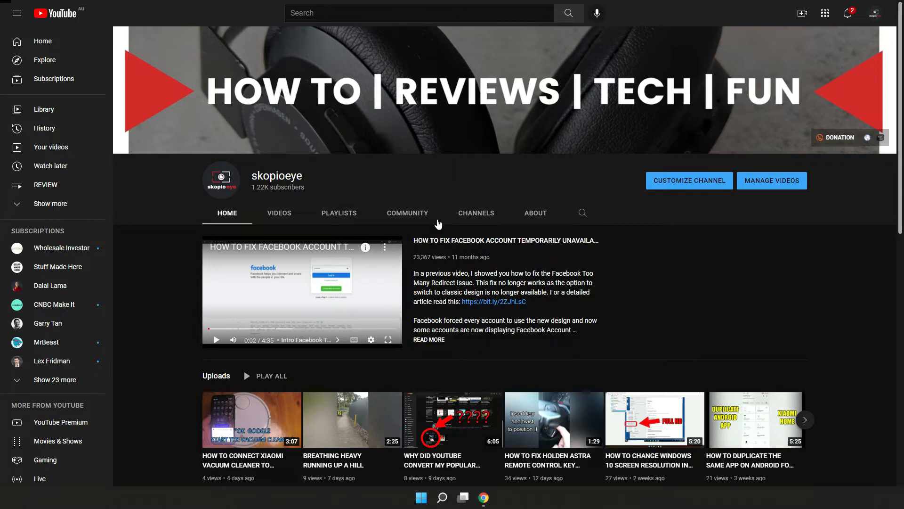
pyautogui.moveTo(433, 369)
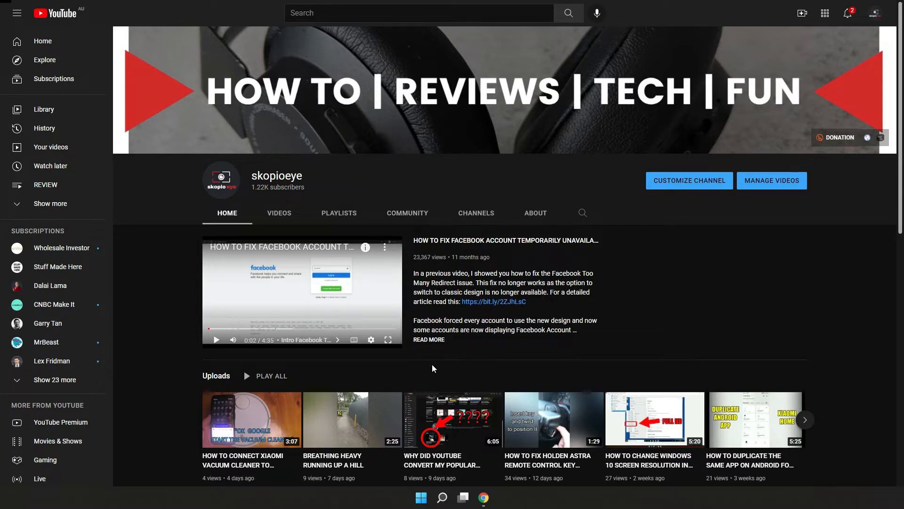
pyautogui.moveTo(177, 345)
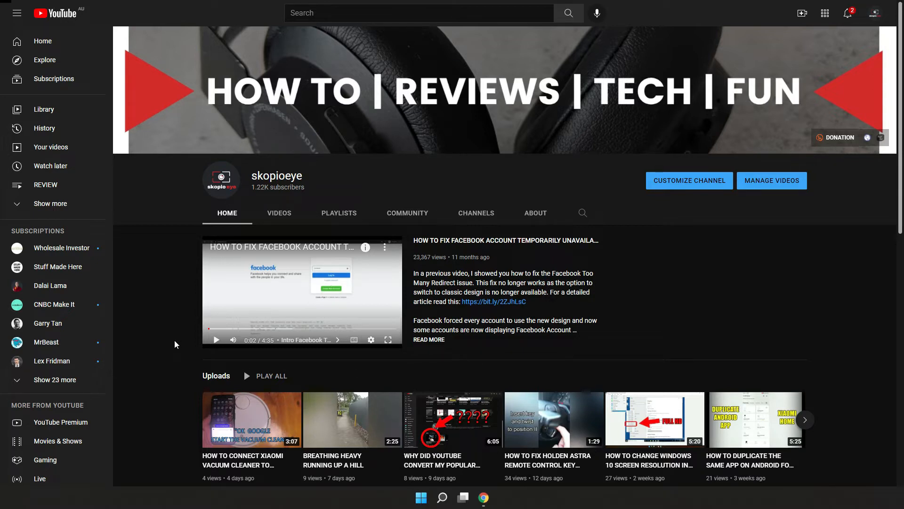
pyautogui.moveTo(184, 330)
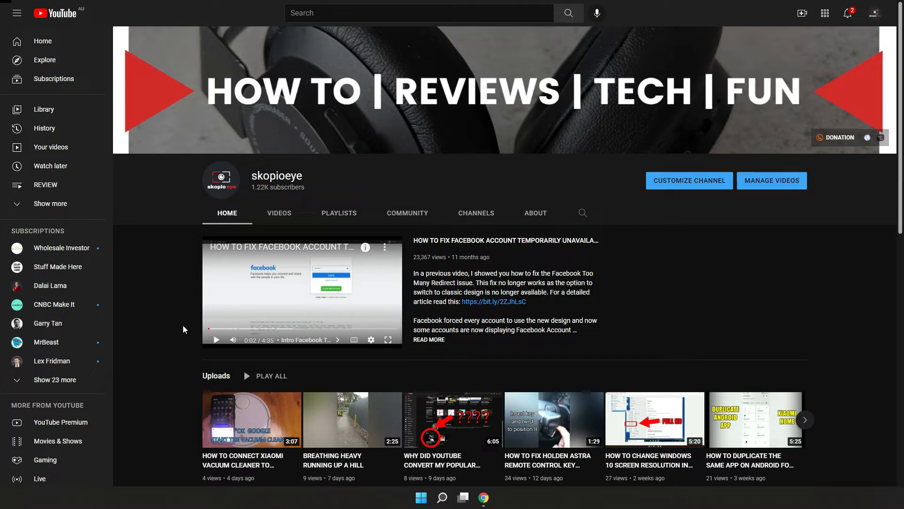
# - Play the Holden Astra key remote short from the Shorts shelf and show the account menu
pyautogui.scroll(-3)
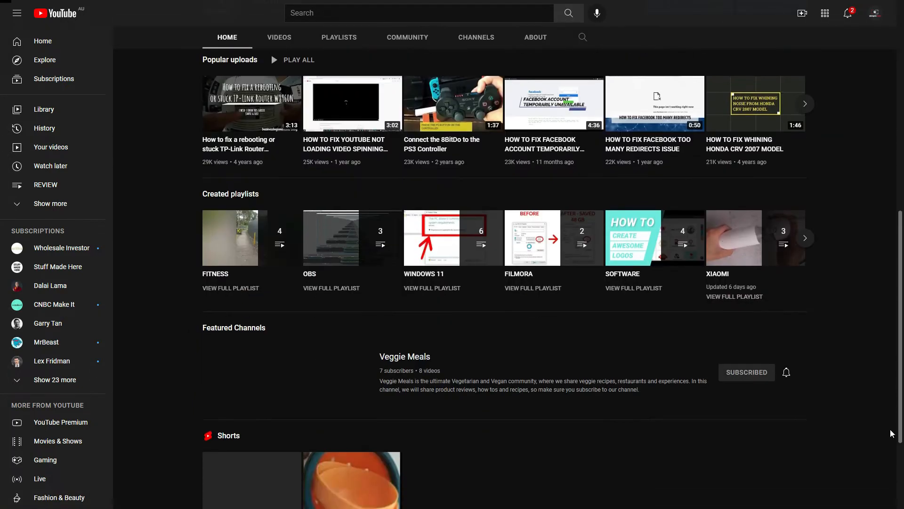
pyautogui.scroll(-3)
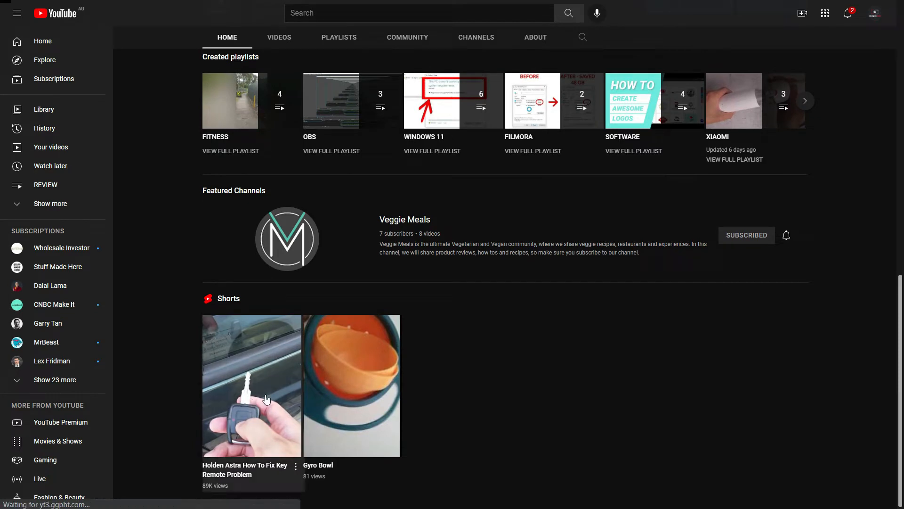
pyautogui.click(251, 386)
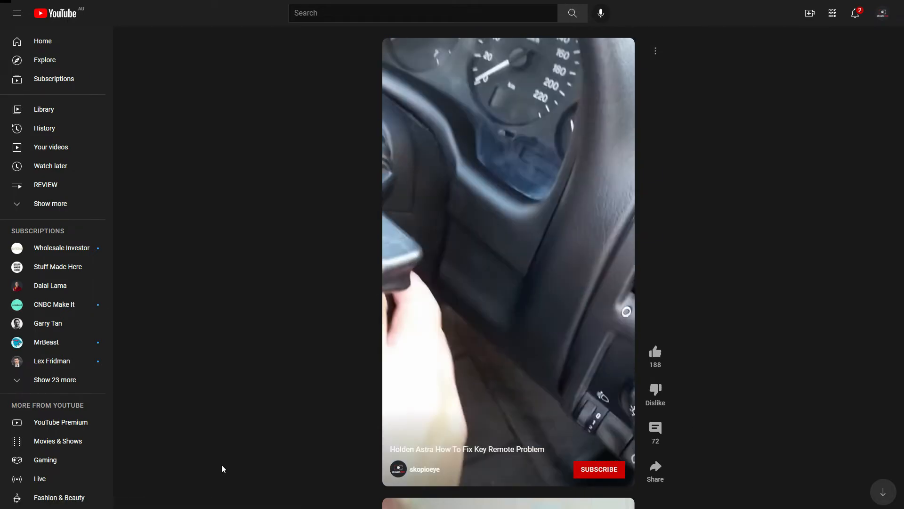
pyautogui.click(881, 12)
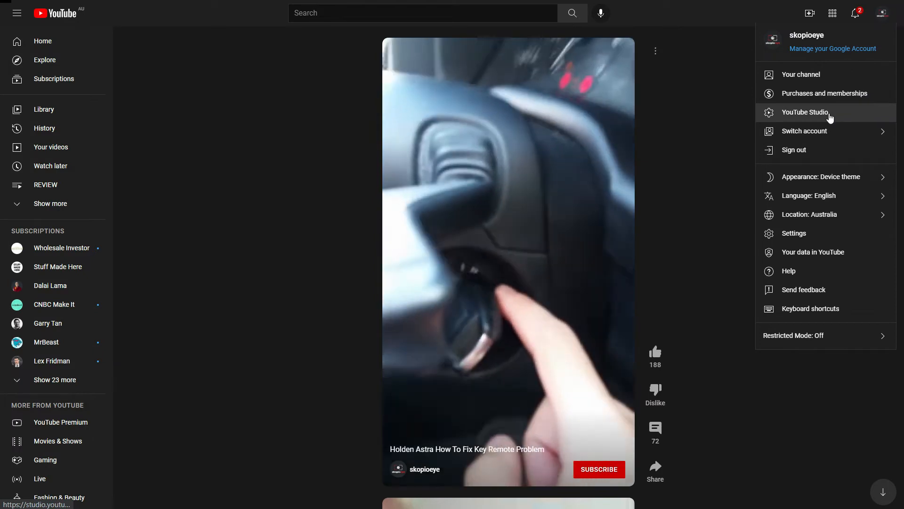
pyautogui.moveTo(737, 145)
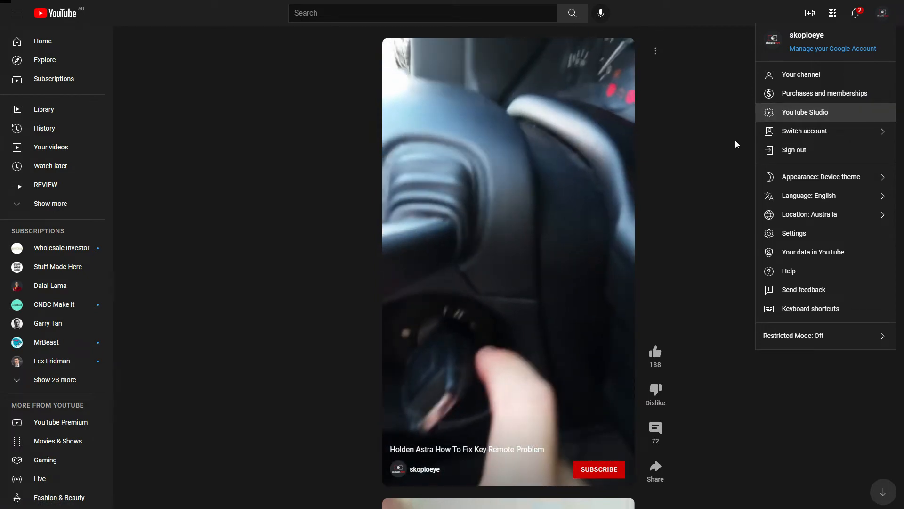
# - Go to YouTube Studio's Content list and search the channel for 'holden'
pyautogui.click(806, 113)
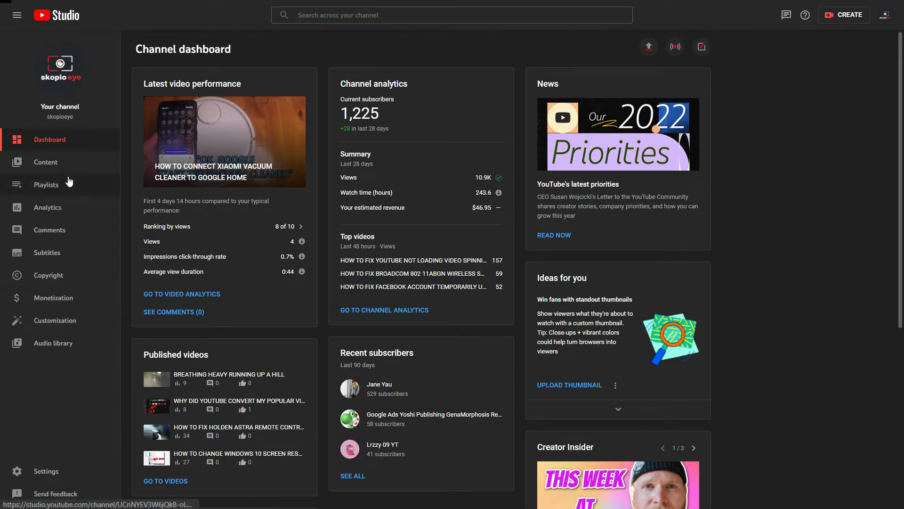
pyautogui.moveTo(46, 162)
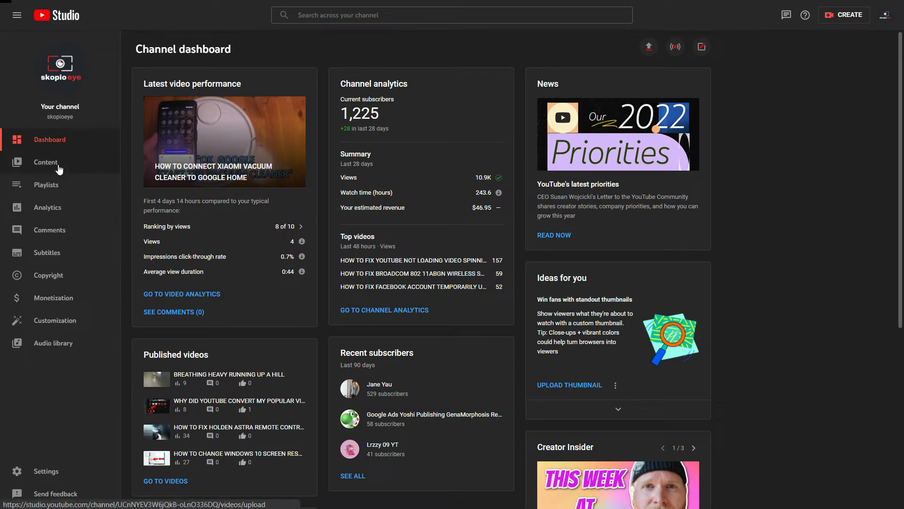
pyautogui.click(46, 162)
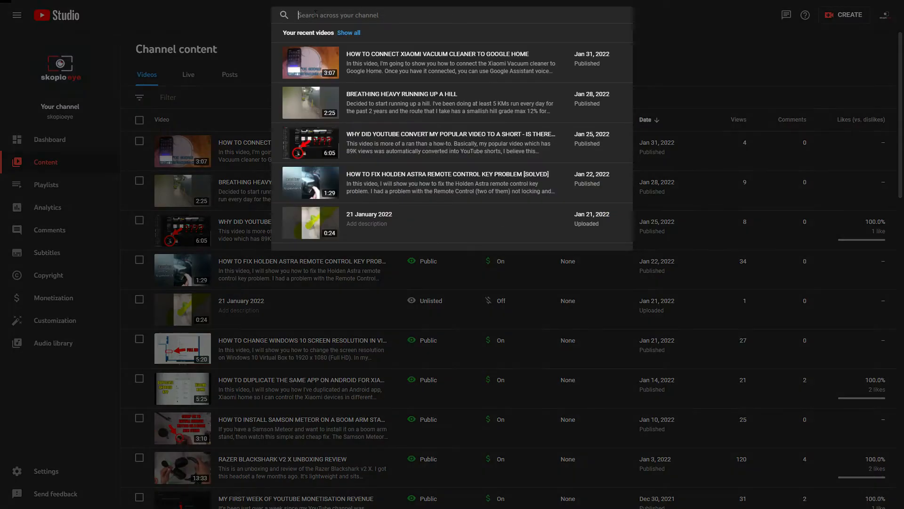
pyautogui.write('holden')
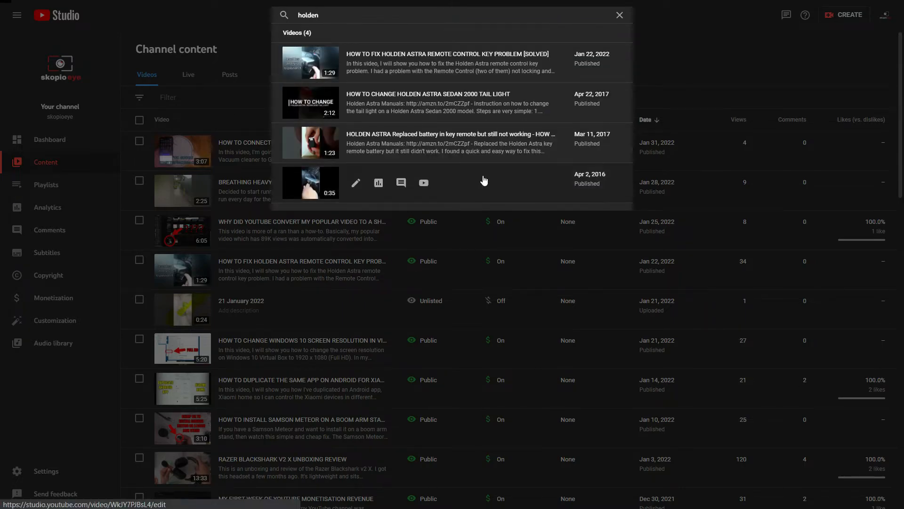
# - Choose Download from the short's Options menu, then cancel the Save As dialog
pyautogui.click(356, 183)
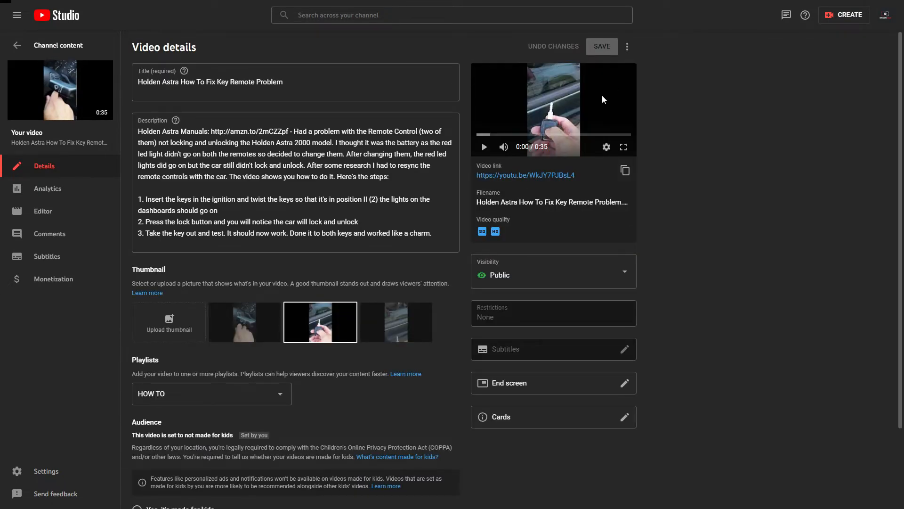
pyautogui.moveTo(627, 46)
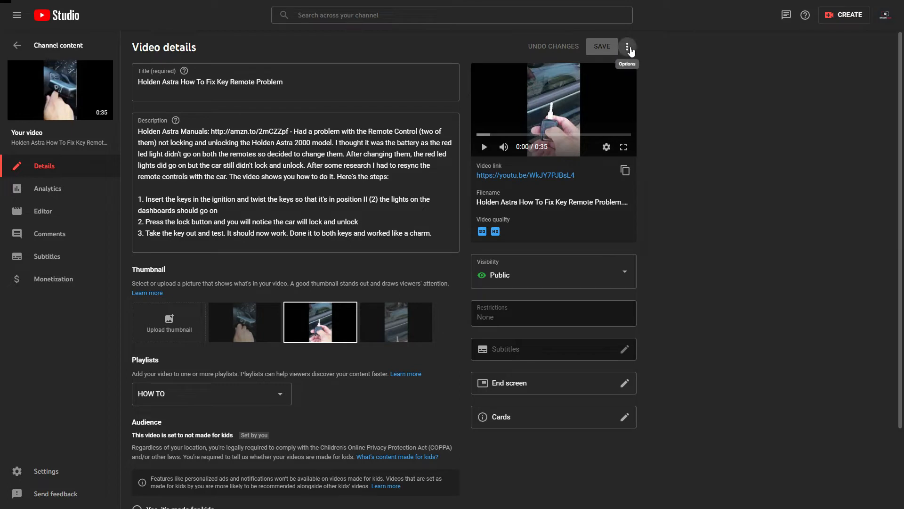
pyautogui.click(628, 47)
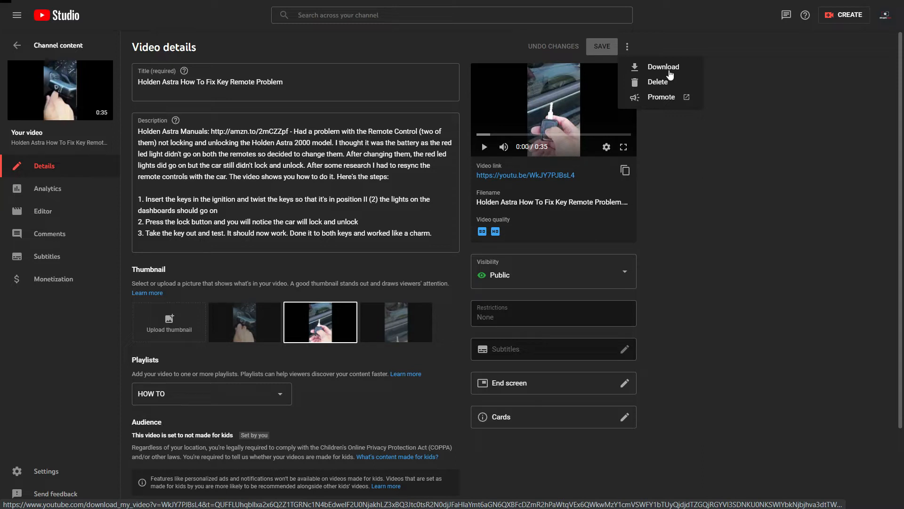
pyautogui.click(505, 184)
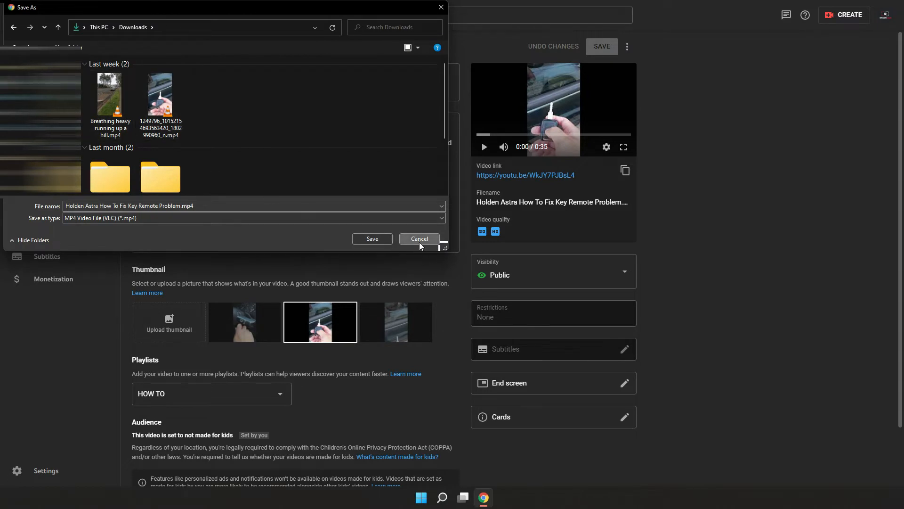
pyautogui.click(419, 238)
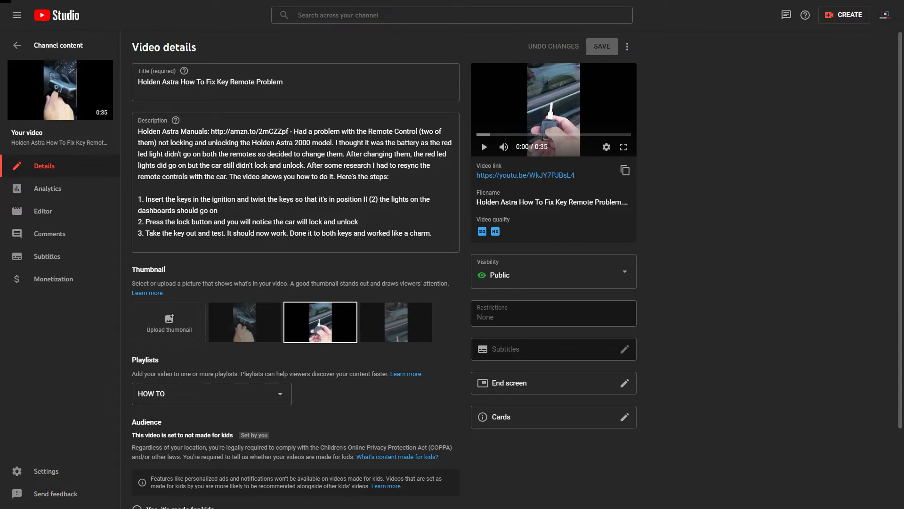
# - Switch to Filmora and show the File > New Project aspect ratio choices
pyautogui.click(492, 497)
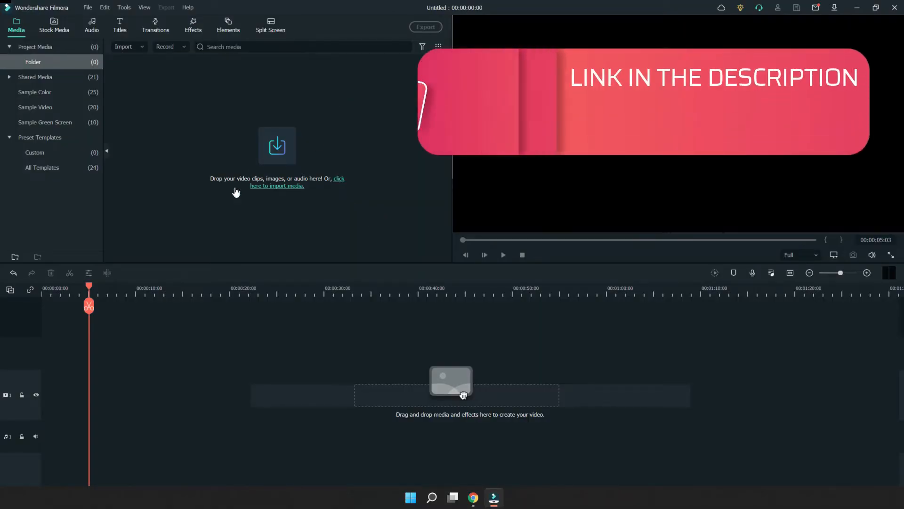
pyautogui.click(87, 8)
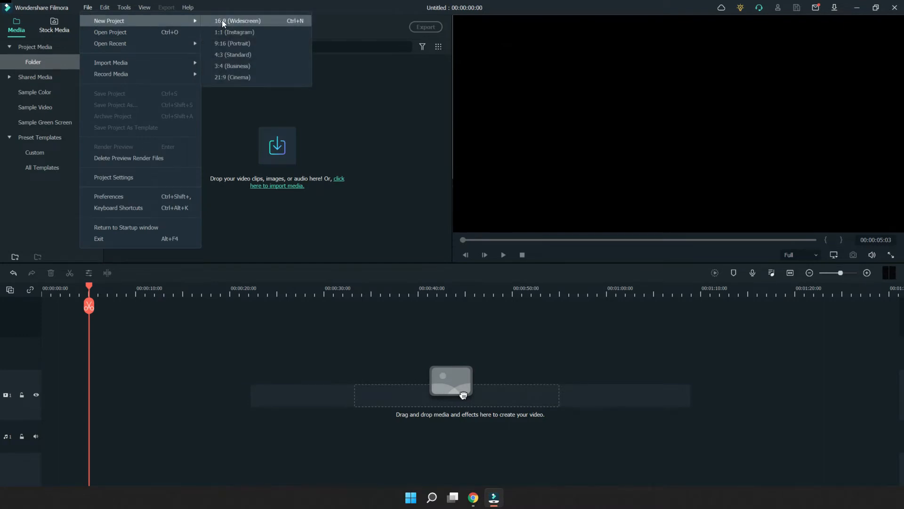
pyautogui.moveTo(237, 21)
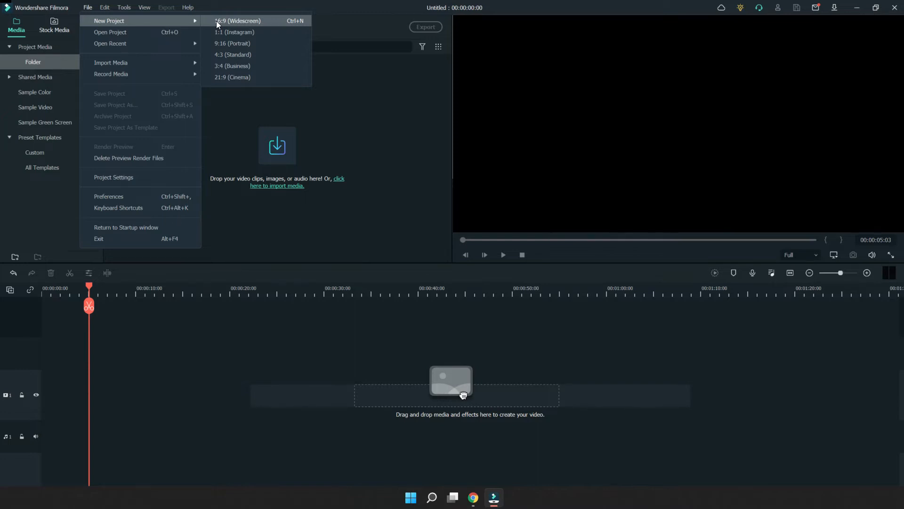
pyautogui.moveTo(225, 27)
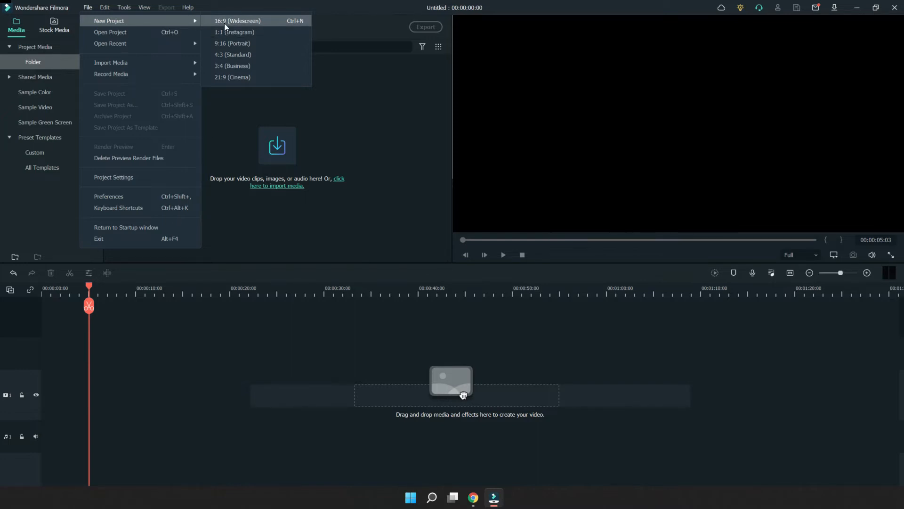
pyautogui.click(237, 21)
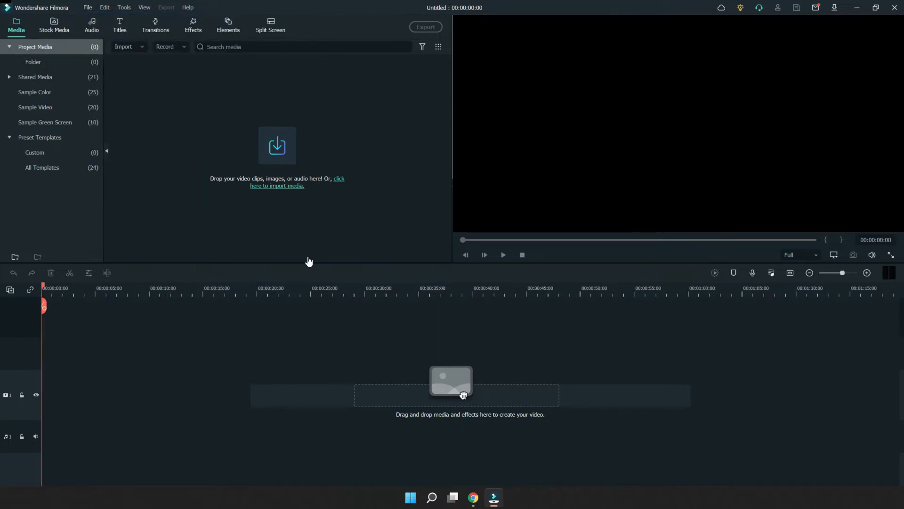
pyautogui.moveTo(433, 392)
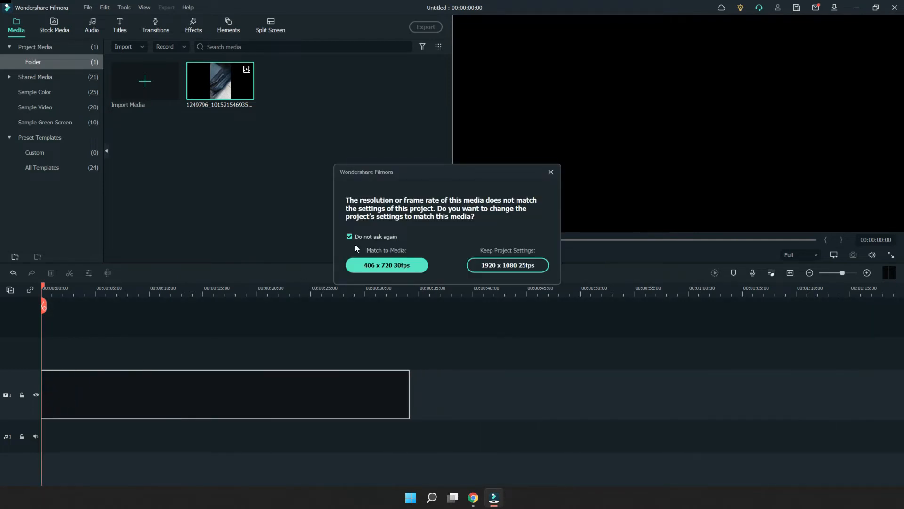
pyautogui.moveTo(431, 224)
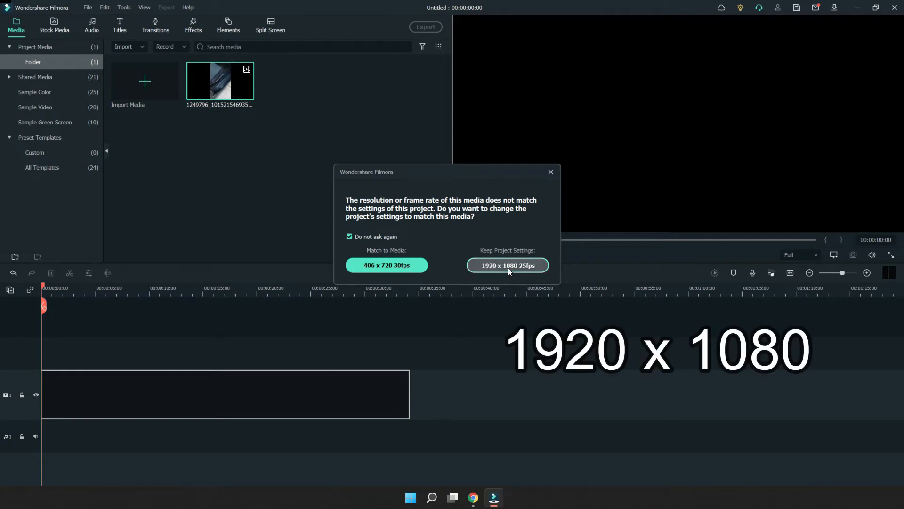
pyautogui.click(508, 266)
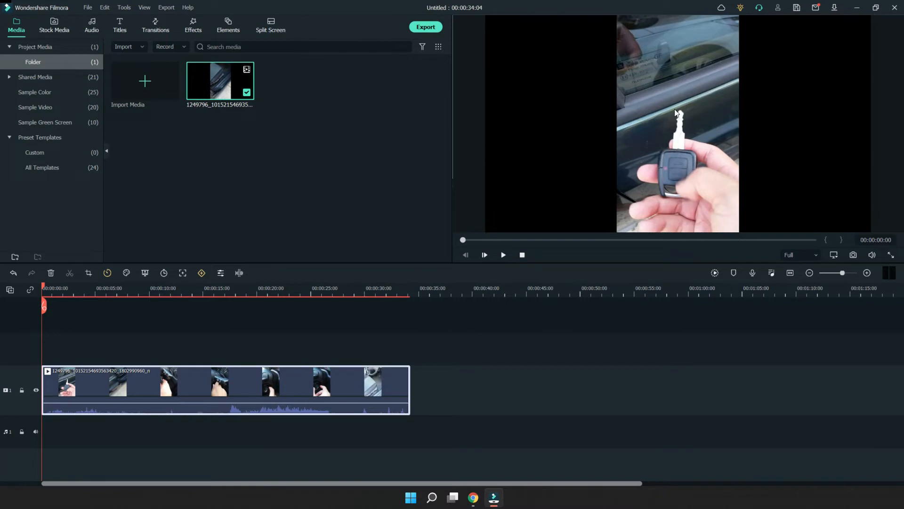
pyautogui.moveTo(362, 255)
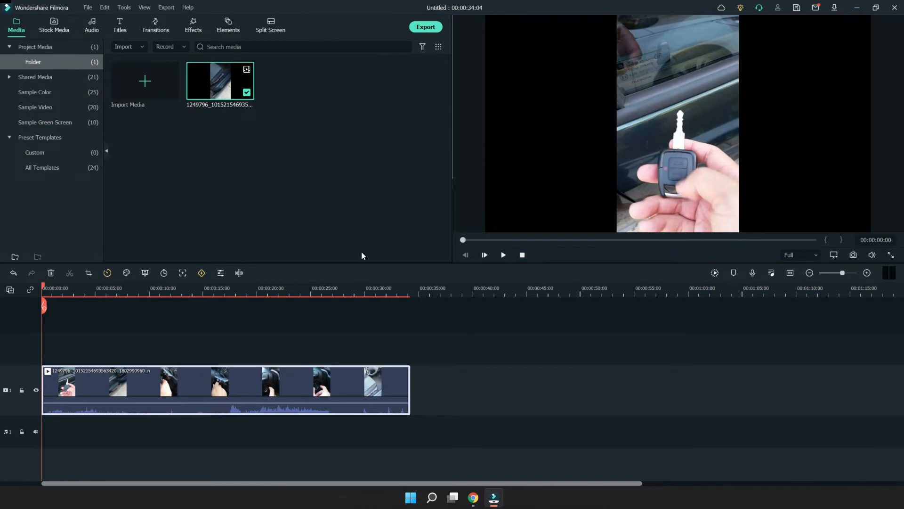
pyautogui.moveTo(290, 171)
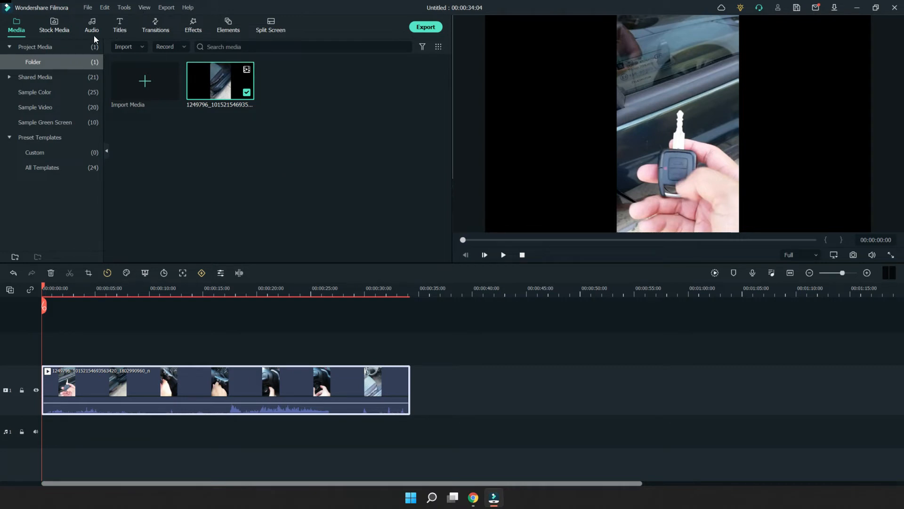
pyautogui.moveTo(106, 35)
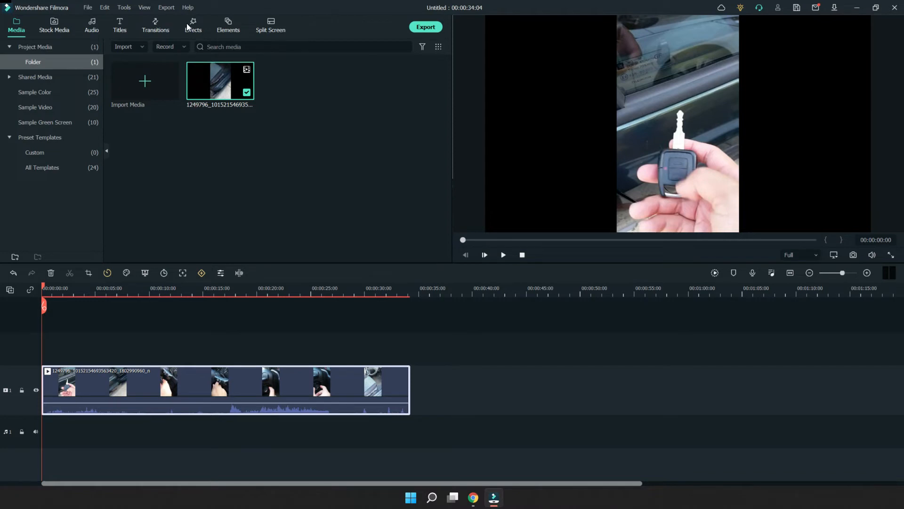
# - Show the Favorites effects list where Basic Blur is kept
pyautogui.click(193, 26)
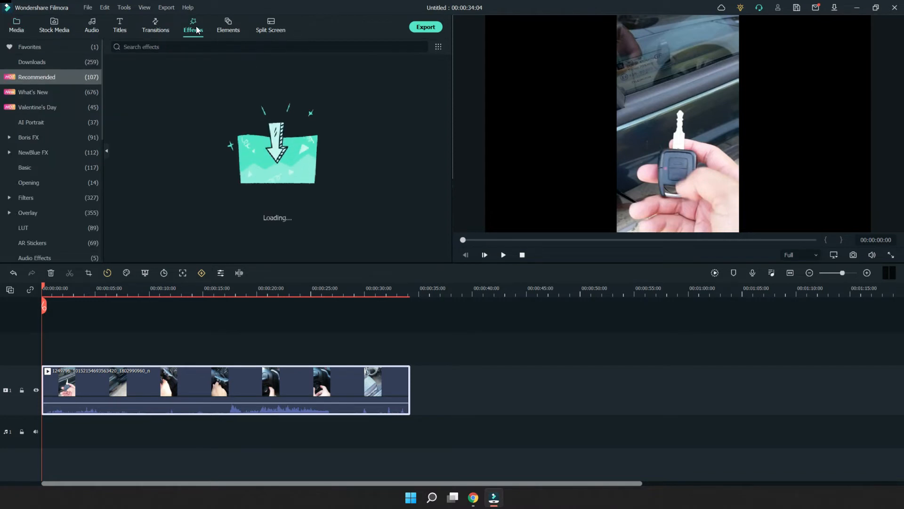
pyautogui.click(29, 47)
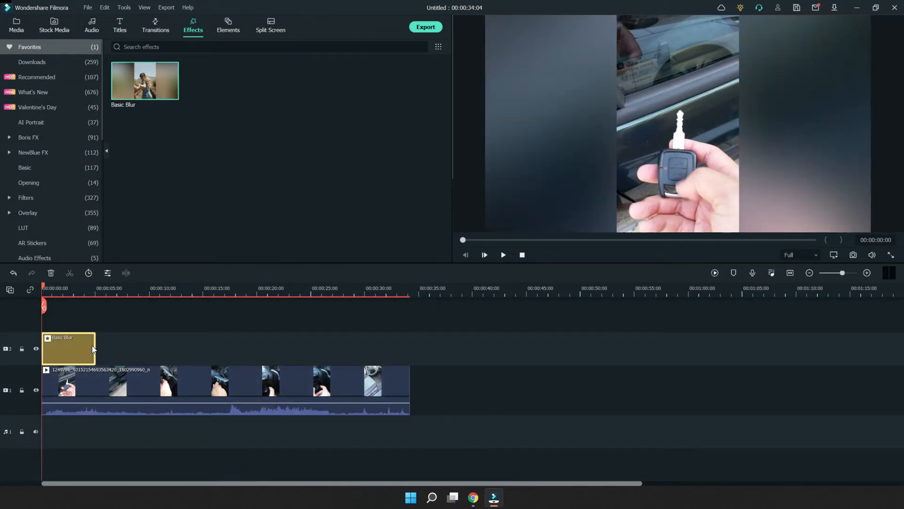
pyautogui.moveTo(713, 117)
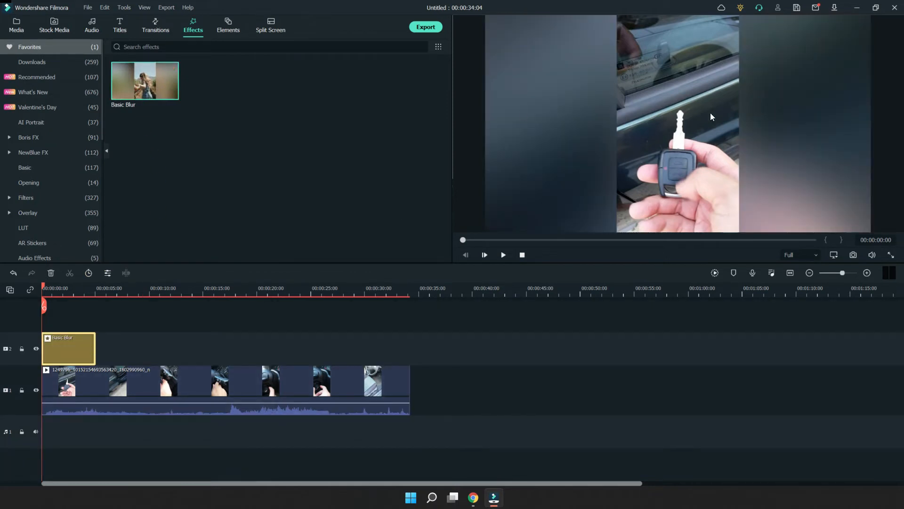
pyautogui.moveTo(95, 351)
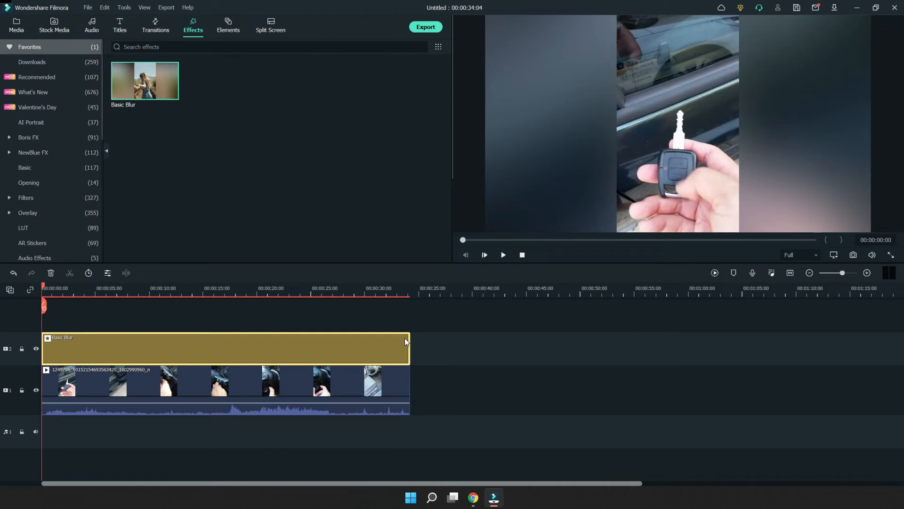
pyautogui.moveTo(598, 82)
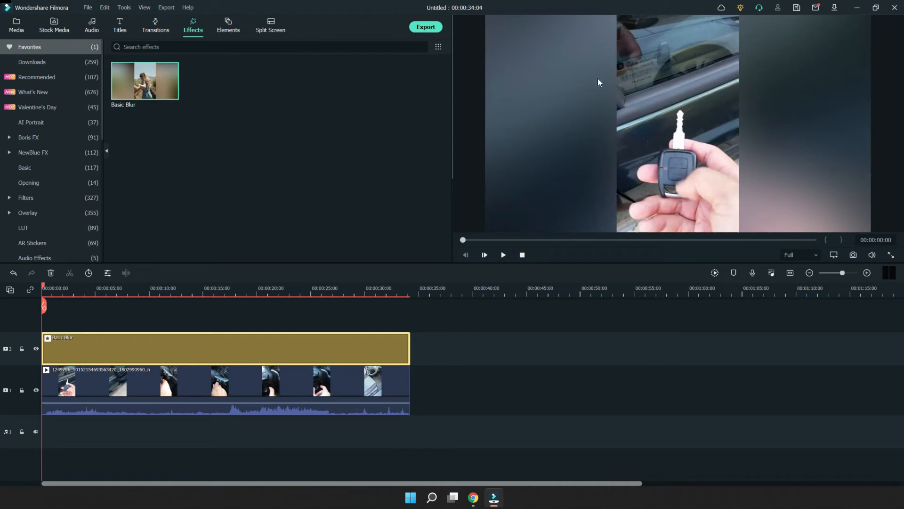
pyautogui.moveTo(806, 177)
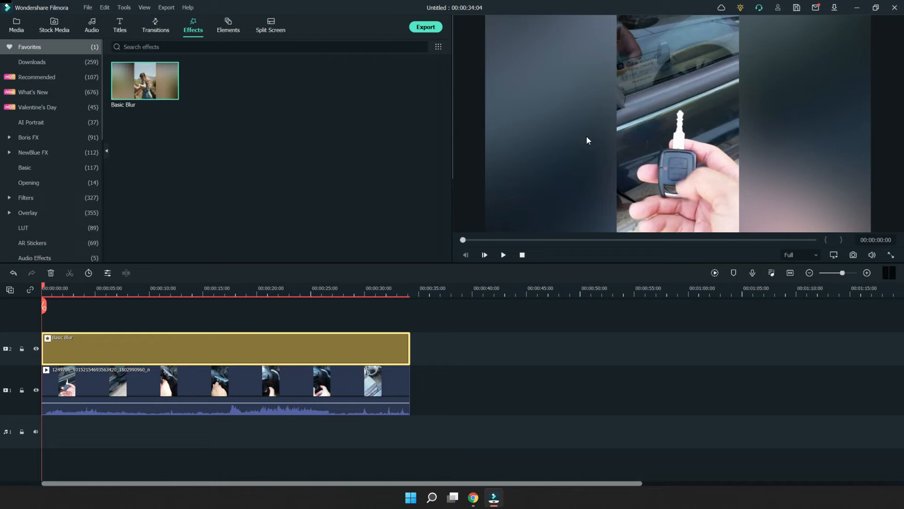
pyautogui.moveTo(573, 95)
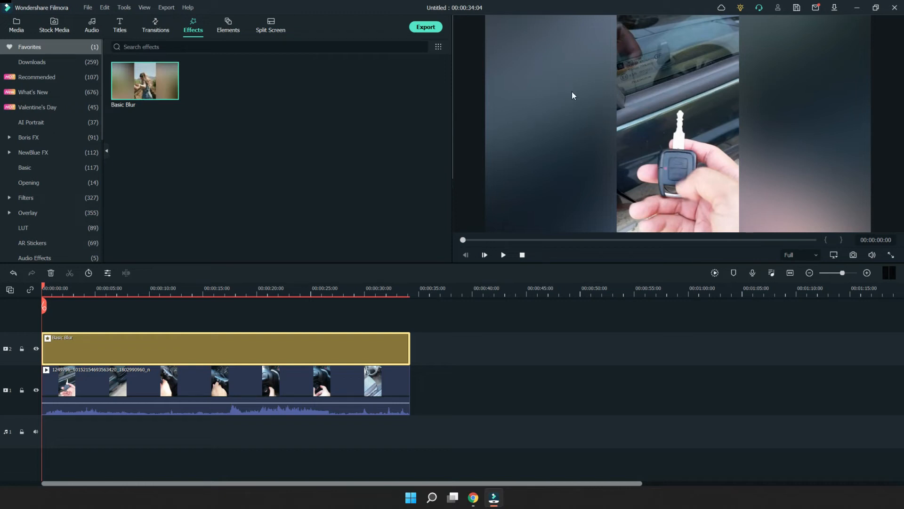
pyautogui.moveTo(552, 105)
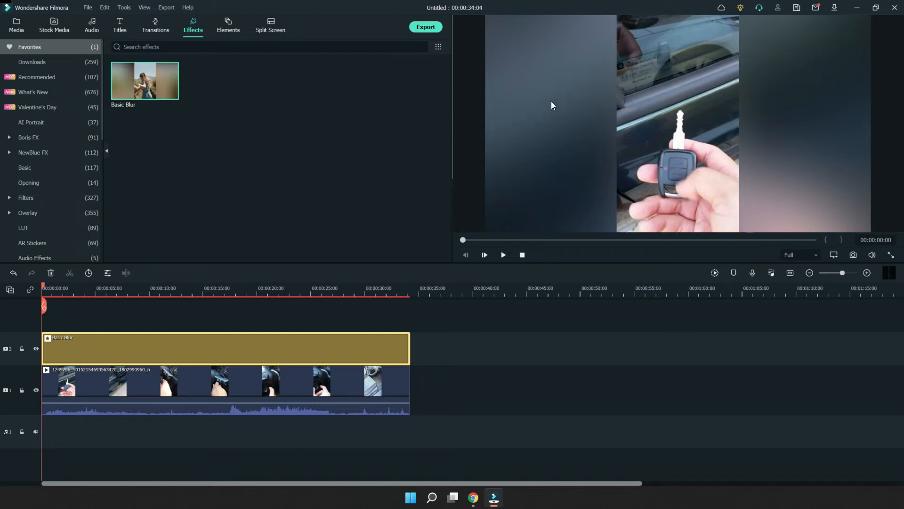
pyautogui.moveTo(492, 338)
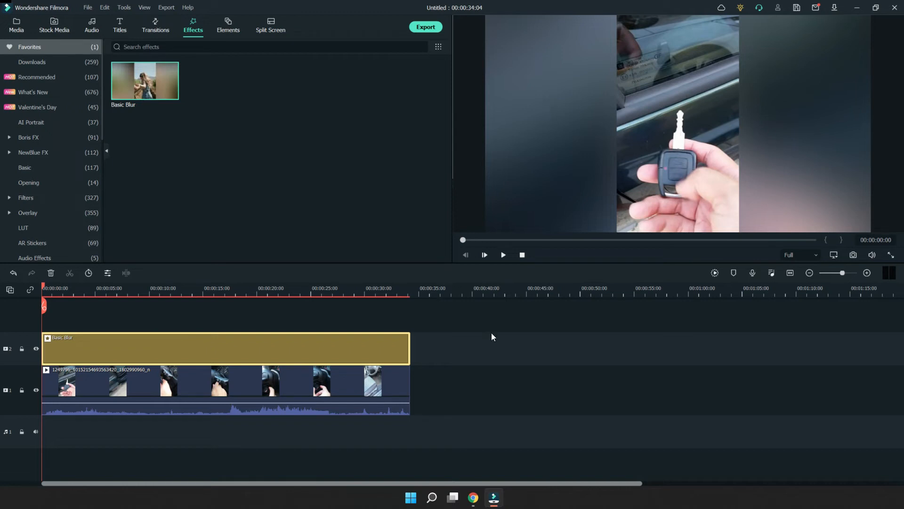
pyautogui.moveTo(417, 39)
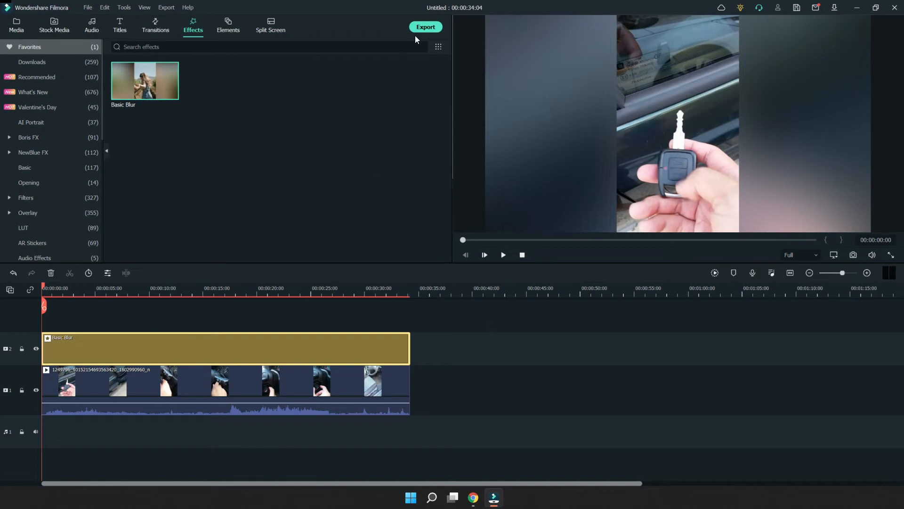
pyautogui.moveTo(426, 28)
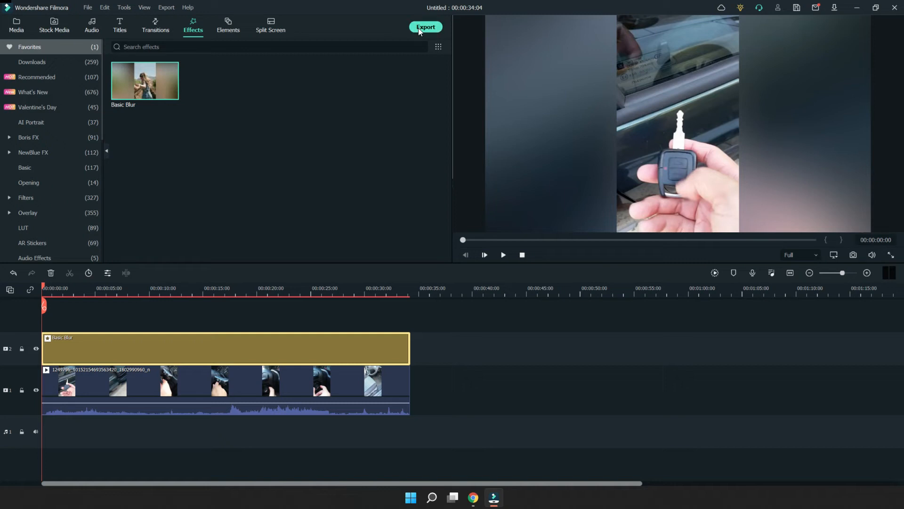
# - Export as MP4 1920x1080 named 'Video Export Holden Astra Key' and start rendering
pyautogui.click(426, 26)
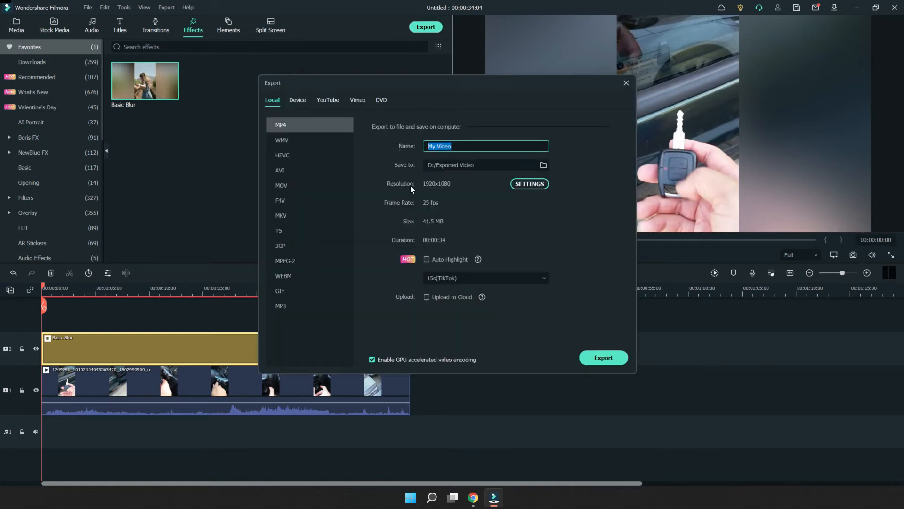
pyautogui.write('V')
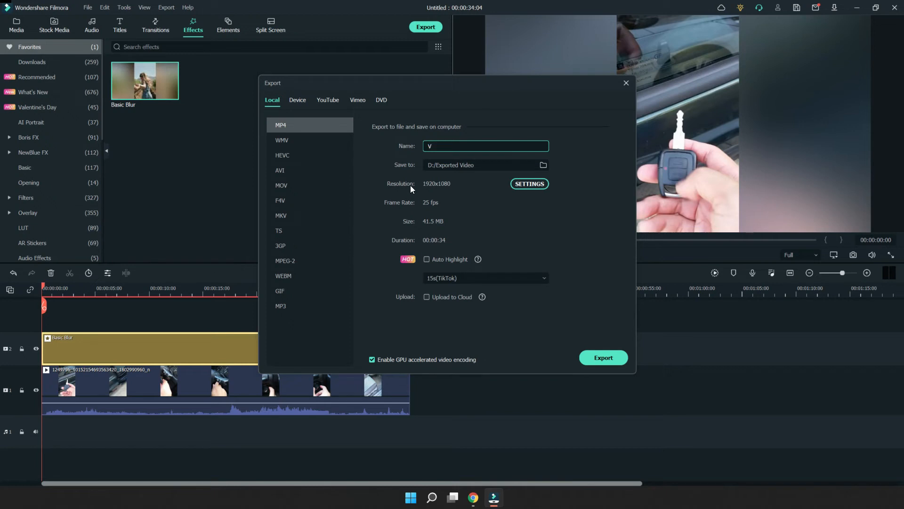
pyautogui.write('ideo Export Holden A')
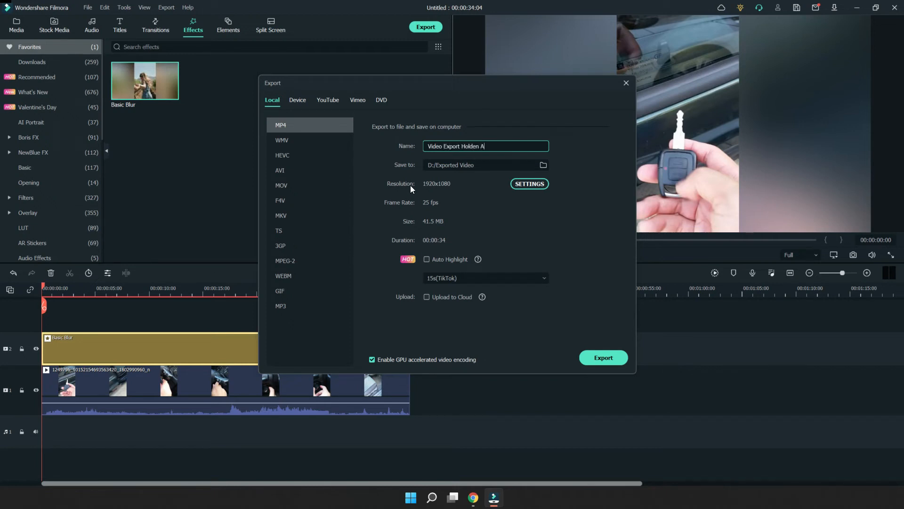
pyautogui.write('stra Key')
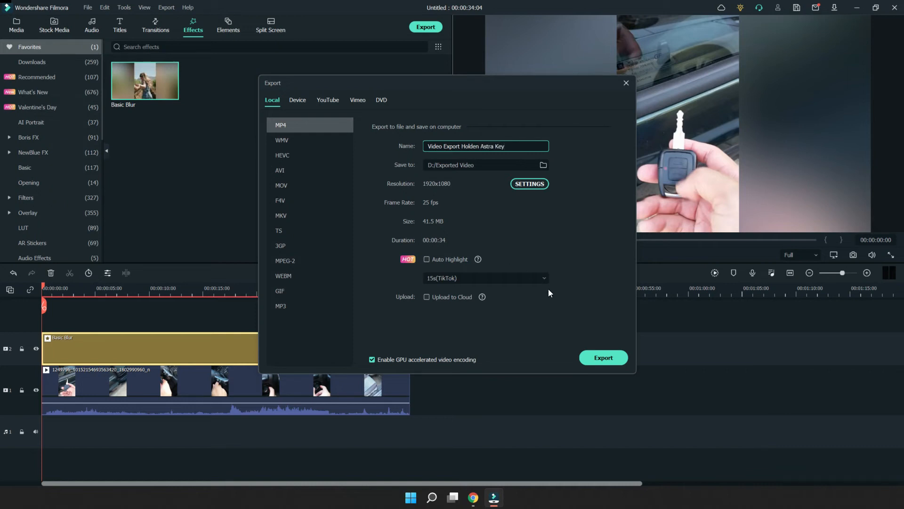
pyautogui.click(603, 358)
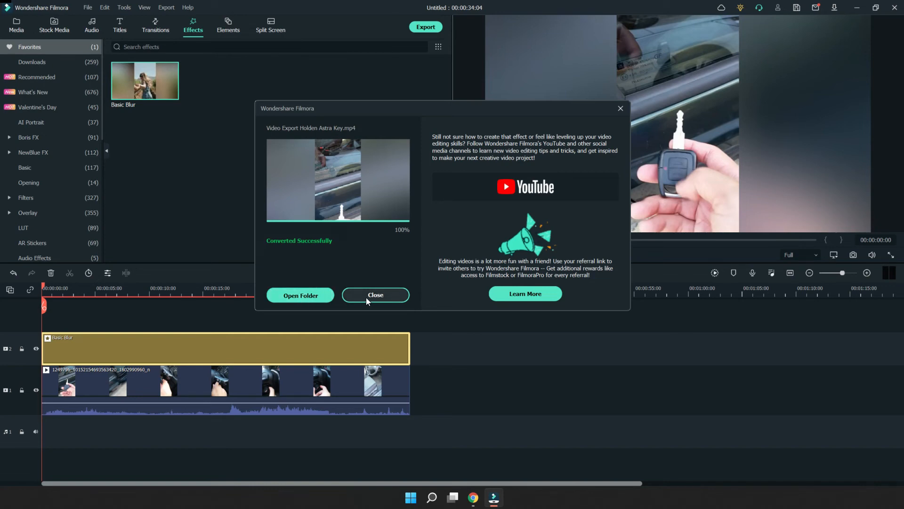
# - Dismiss the export result, return to the browser and go to Your channel from the avatar menu
pyautogui.click(375, 295)
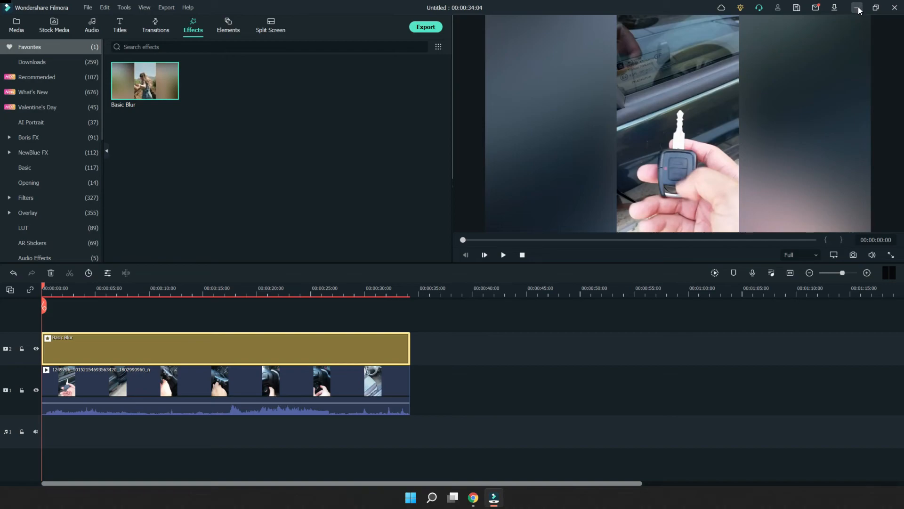
pyautogui.click(472, 496)
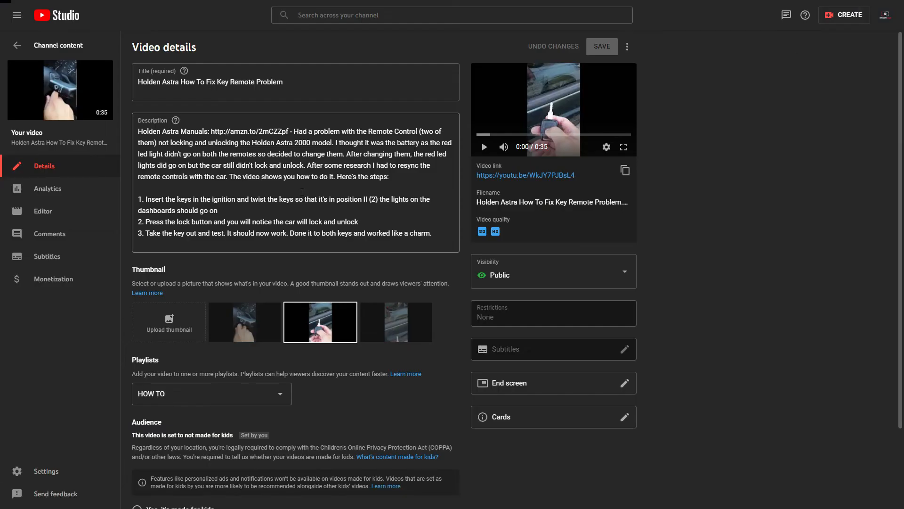
pyautogui.click(886, 14)
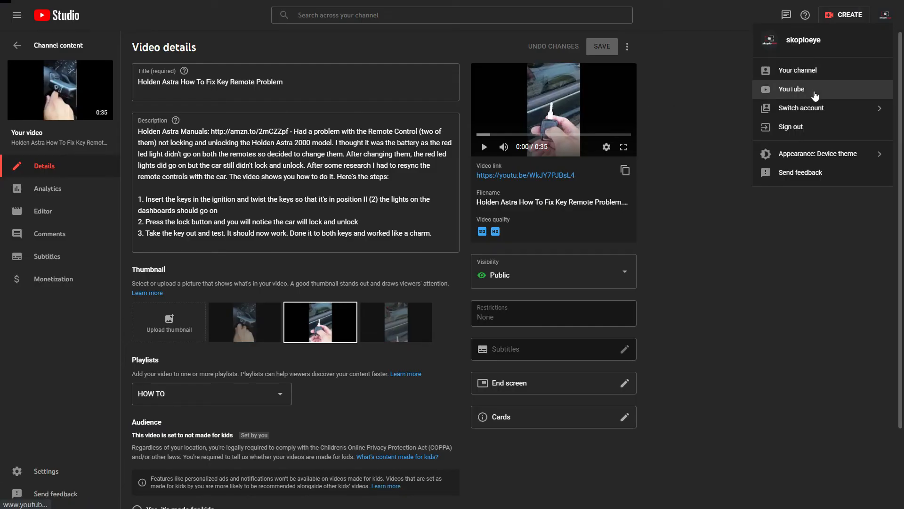
pyautogui.moveTo(813, 86)
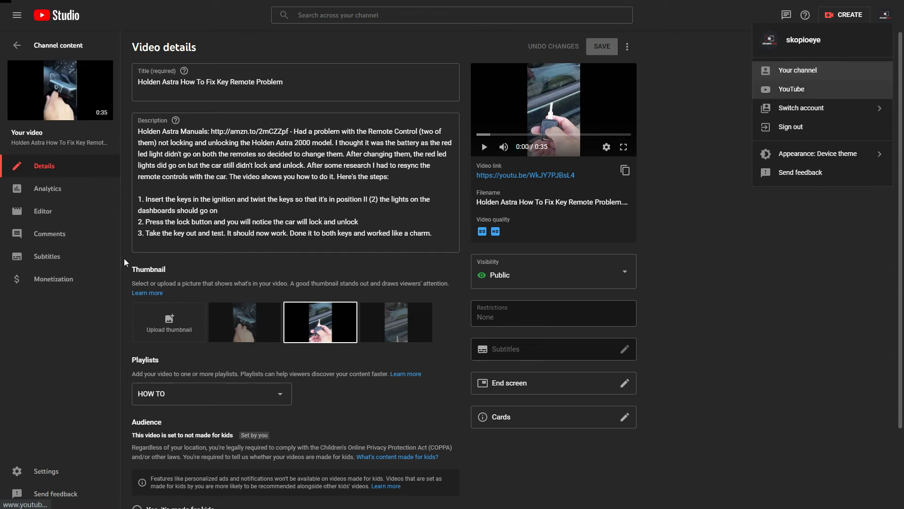
pyautogui.click(799, 70)
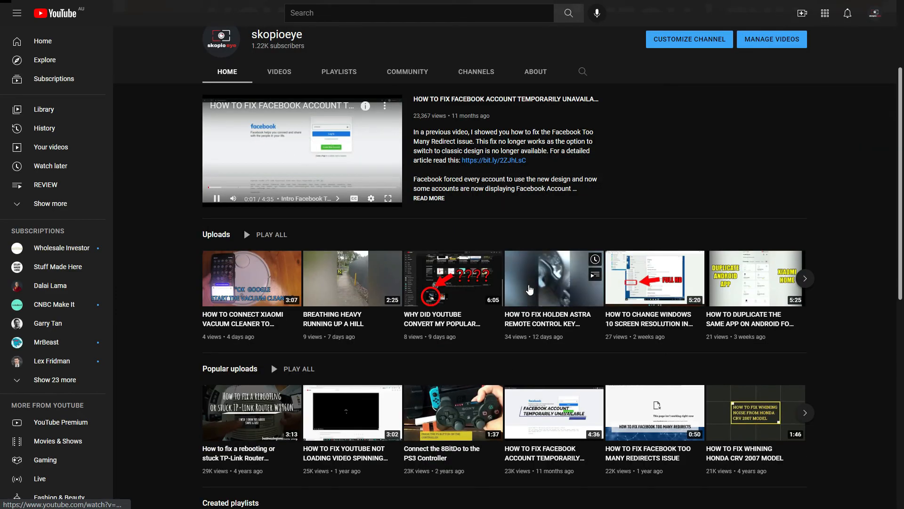
# - Play the uploaded Holden Astra remote key video from Uploads and pause it at 0:48
pyautogui.click(553, 278)
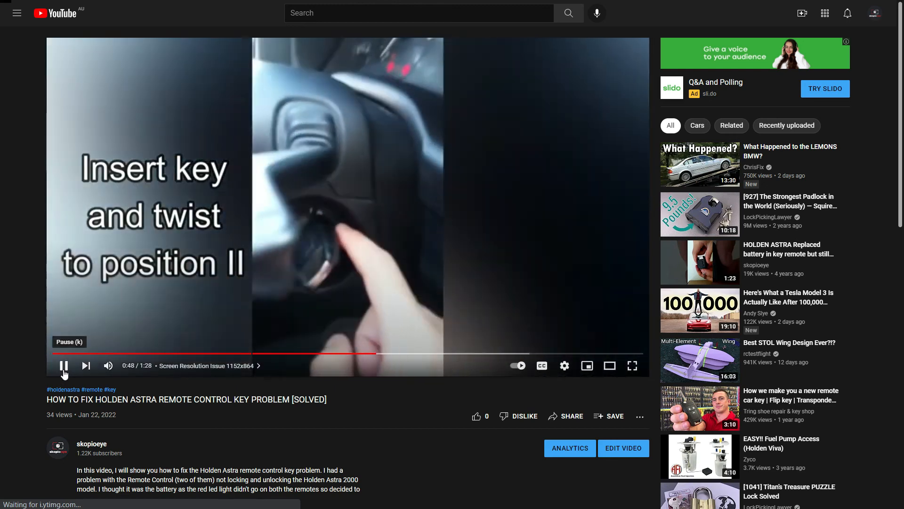
pyautogui.click(63, 365)
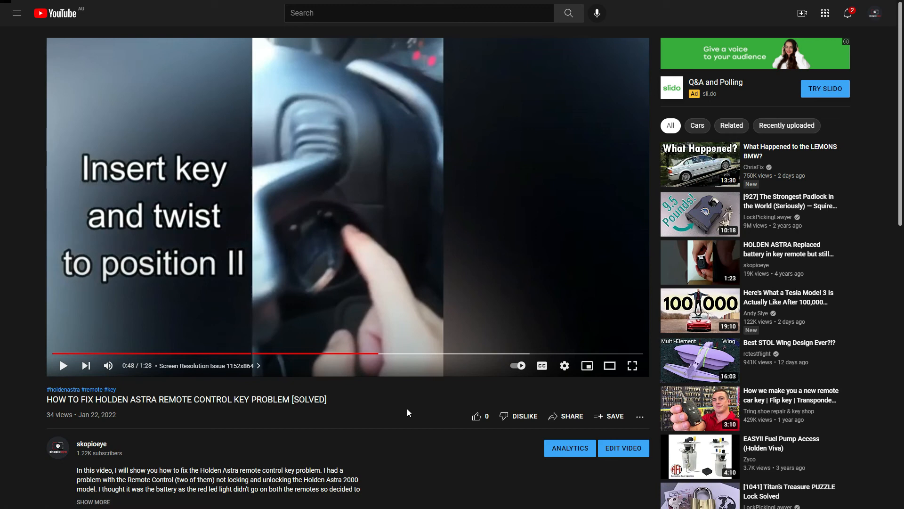